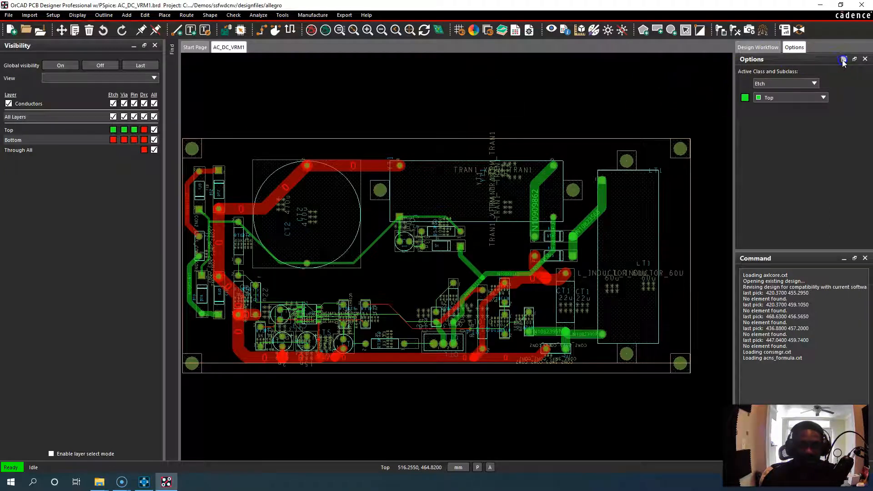
Hide the Options and Command panes, then browse the Import, Setup, Display and Export menus
click(864, 60)
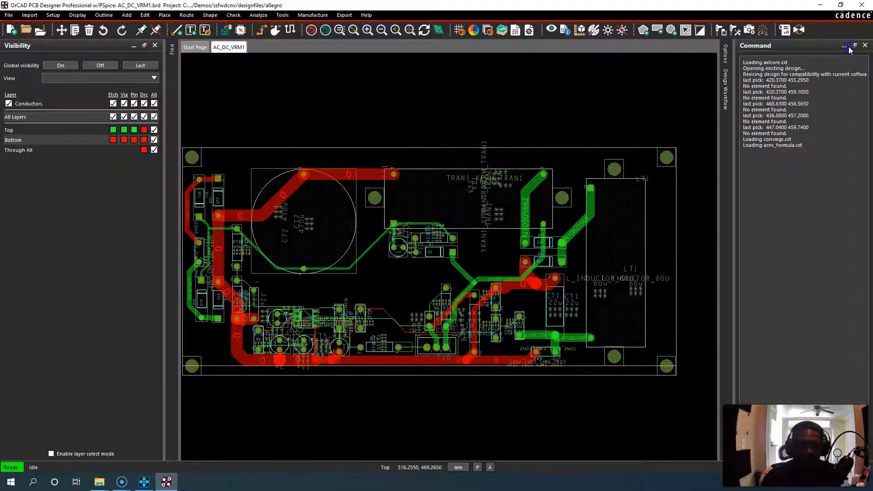
click(849, 46)
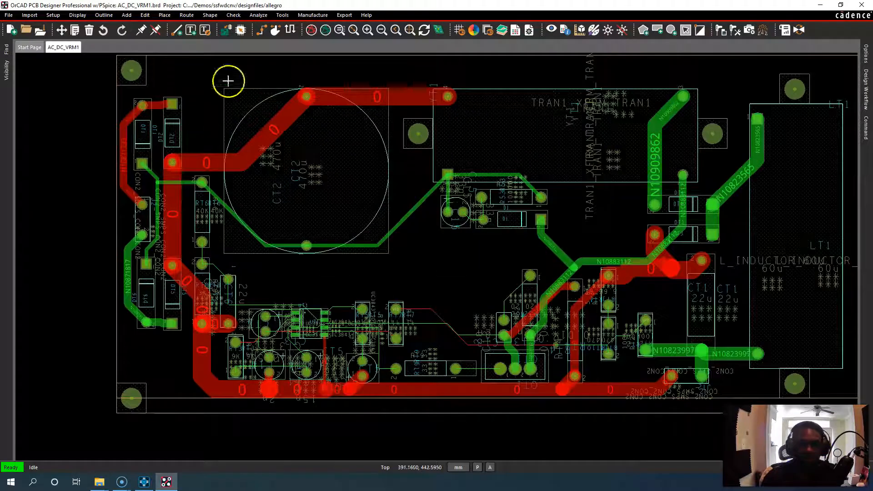
mouse_move(478, 146)
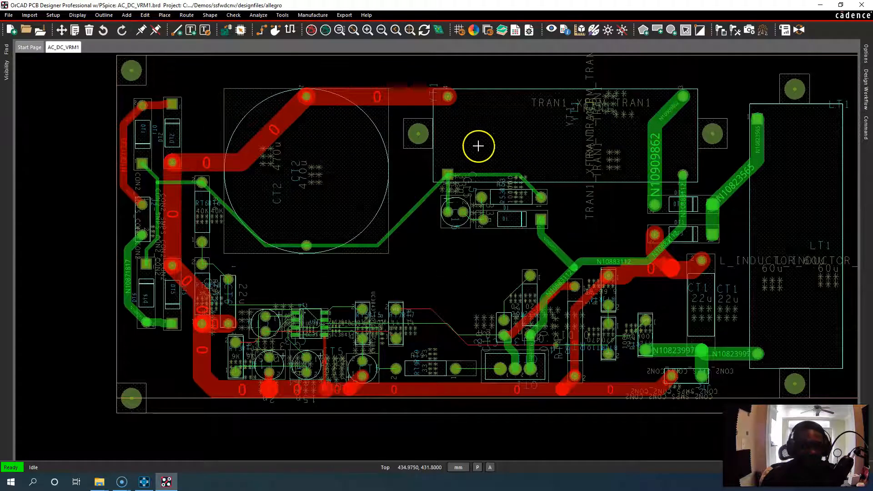
click(29, 16)
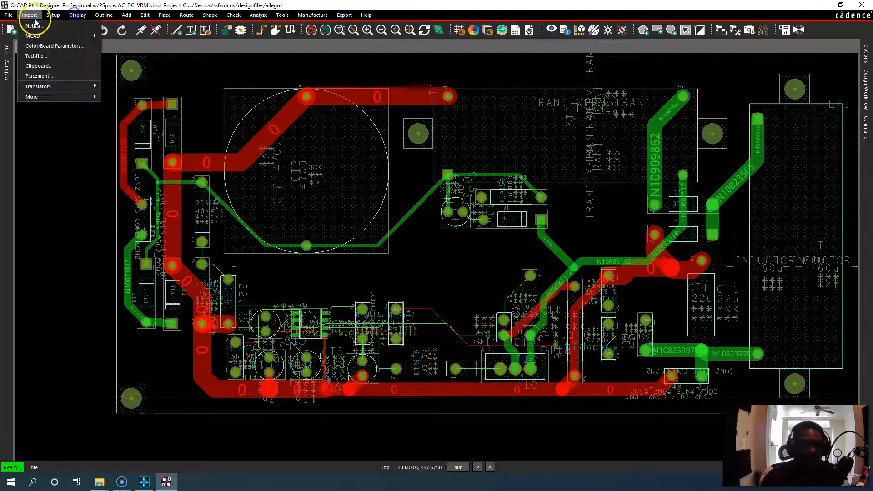
click(54, 15)
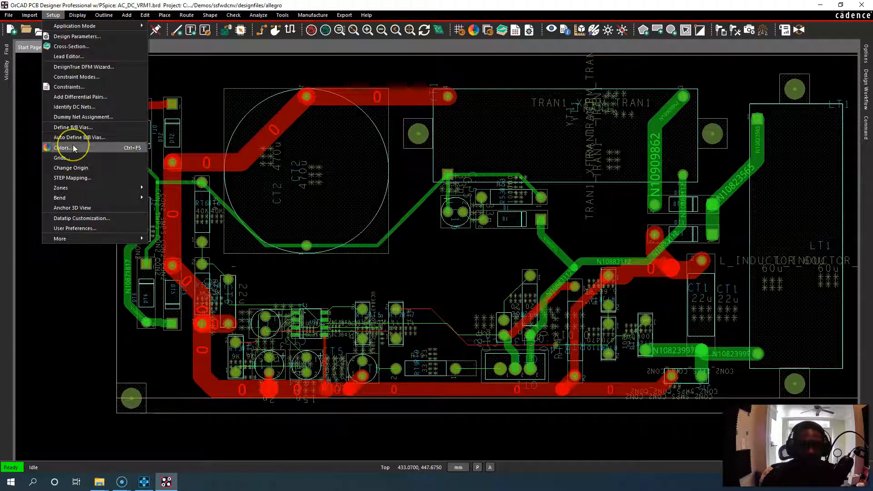
click(77, 15)
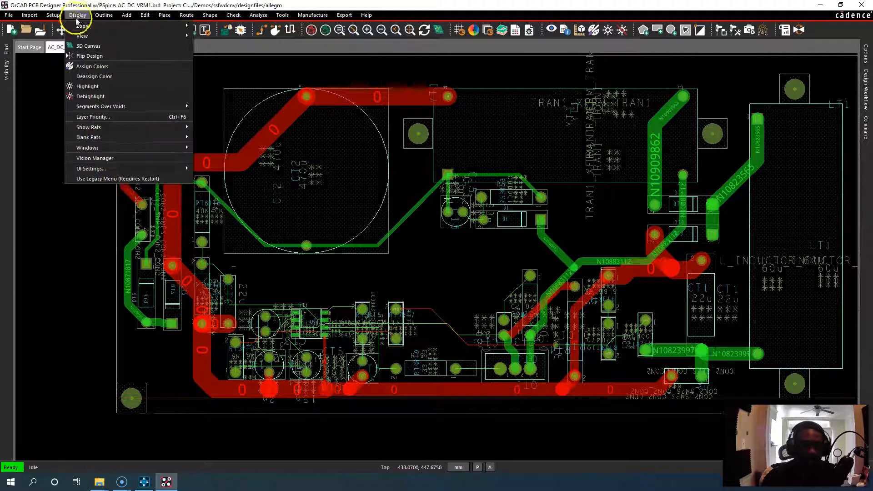
mouse_move(94, 77)
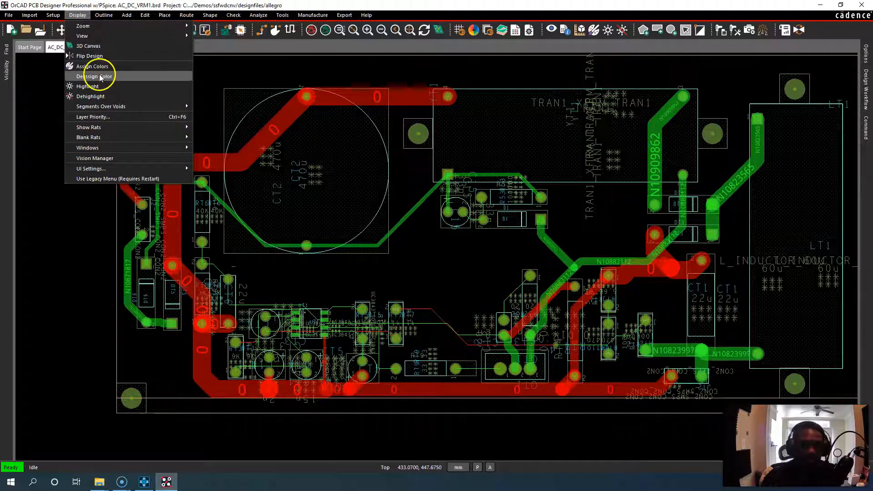
click(344, 15)
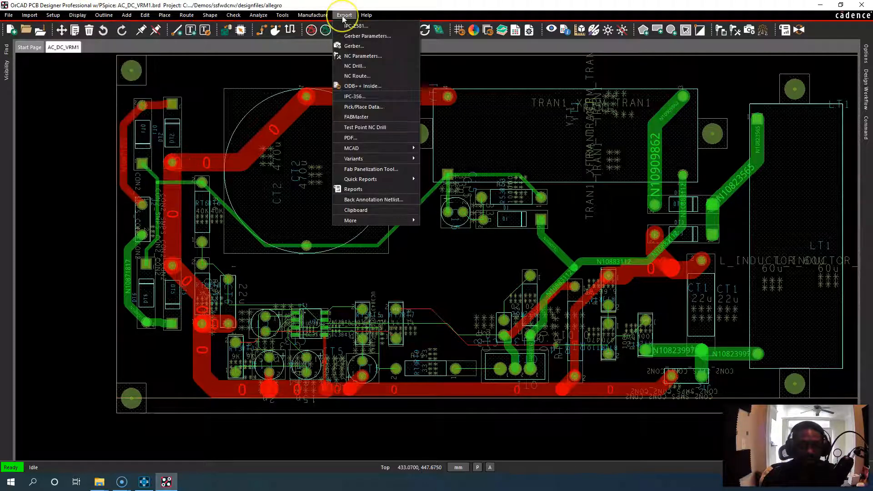
click(258, 15)
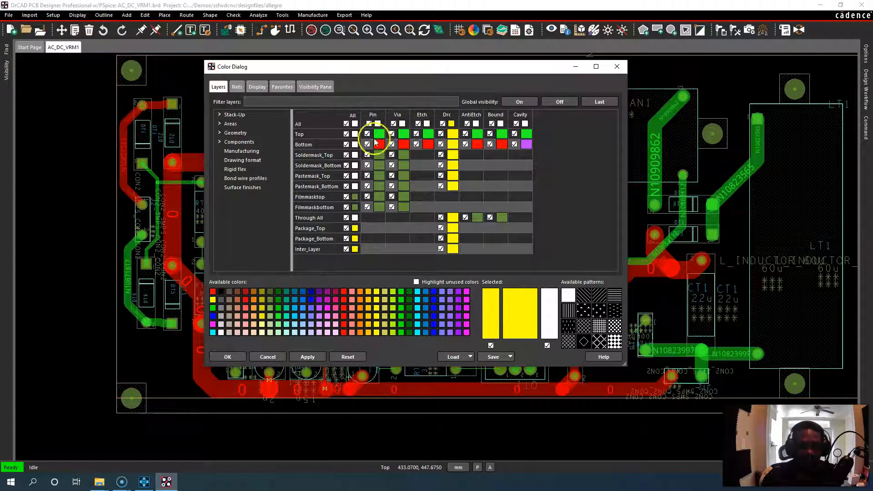
Pick red in the Color dialog and apply it to the top layer pins
click(372, 134)
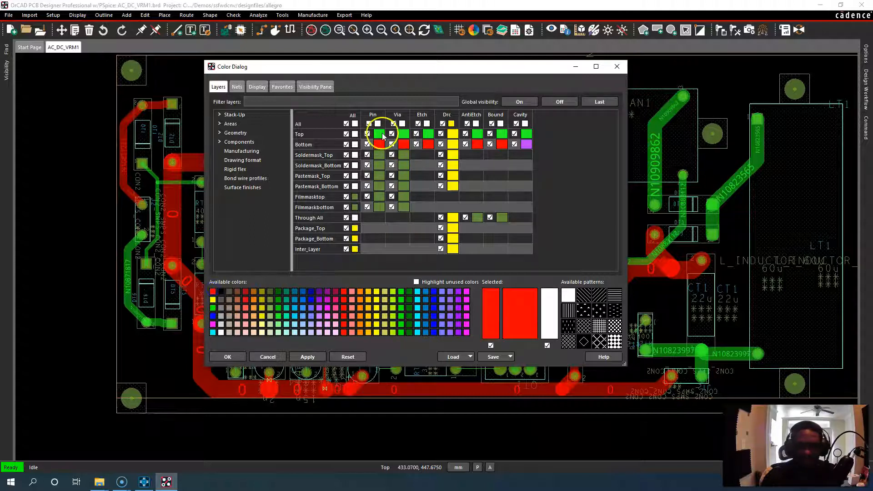
click(372, 134)
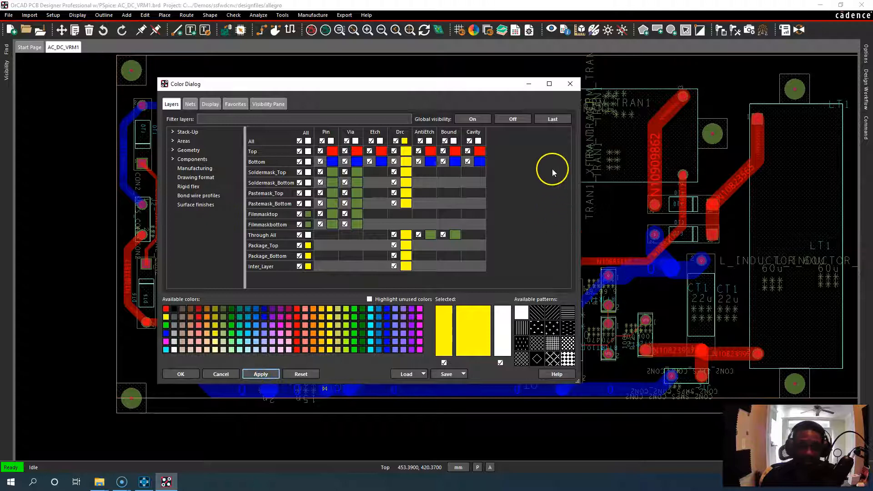
Save the colours as colour view red_top_blue_bottom inside the colors folder
click(424, 374)
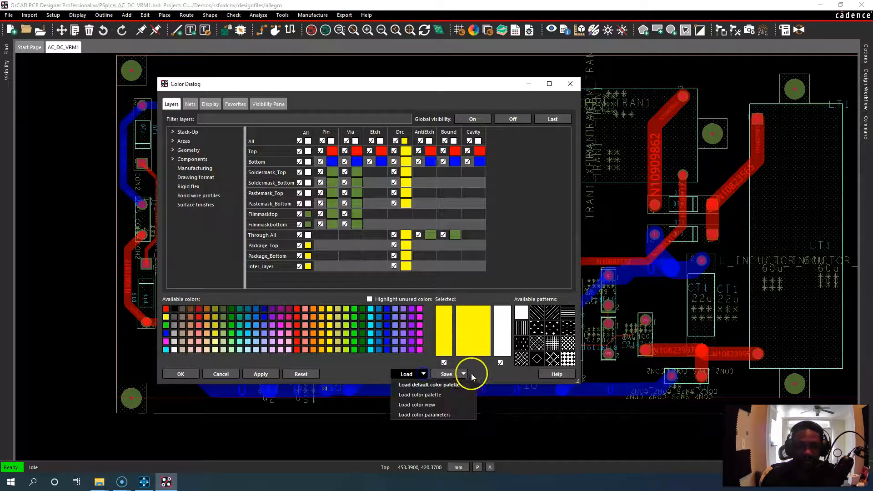
click(463, 374)
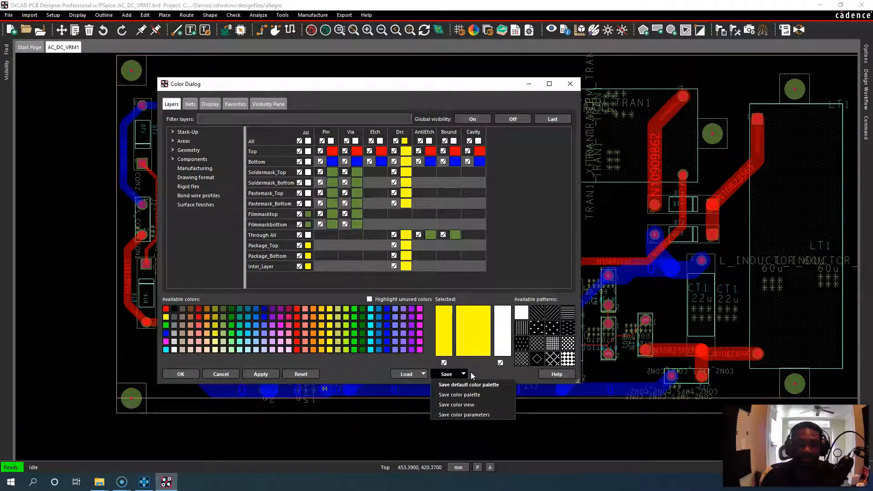
click(459, 394)
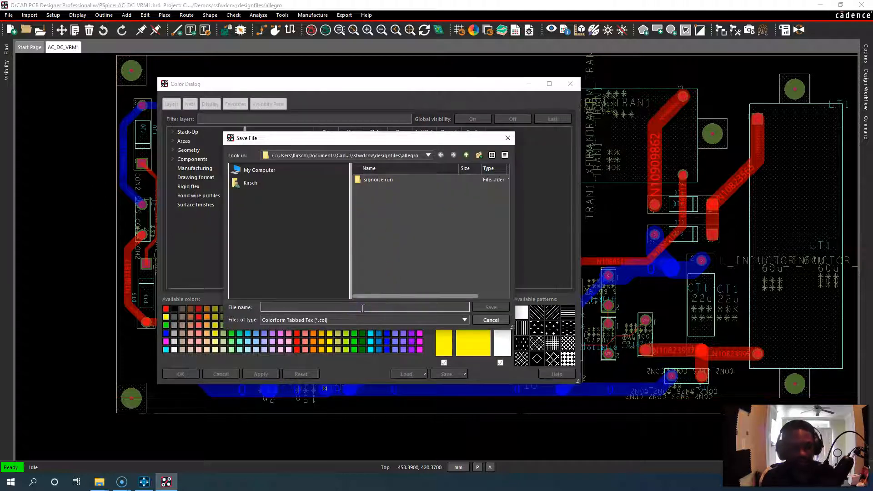
text(red_top_blue_bottom)
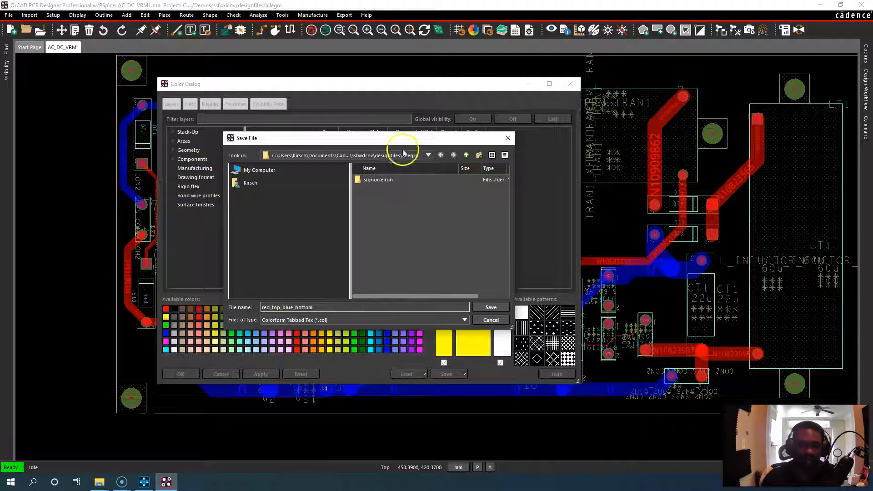
click(250, 183)
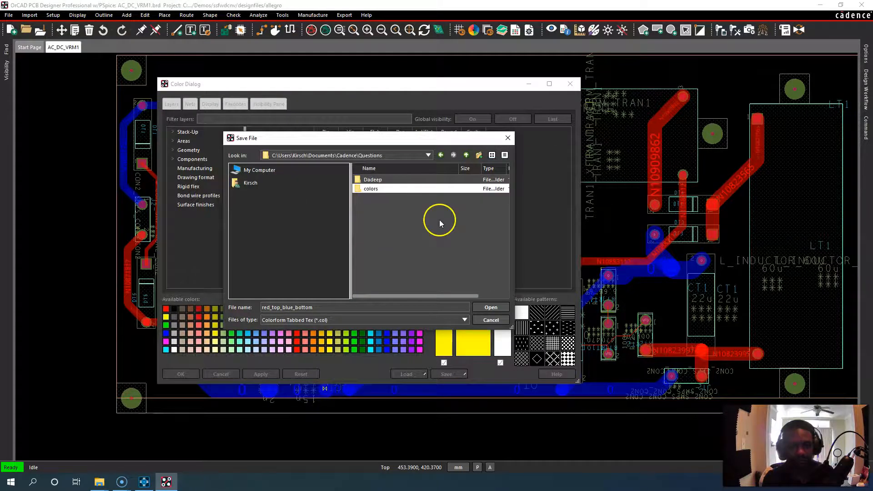
double_click(370, 188)
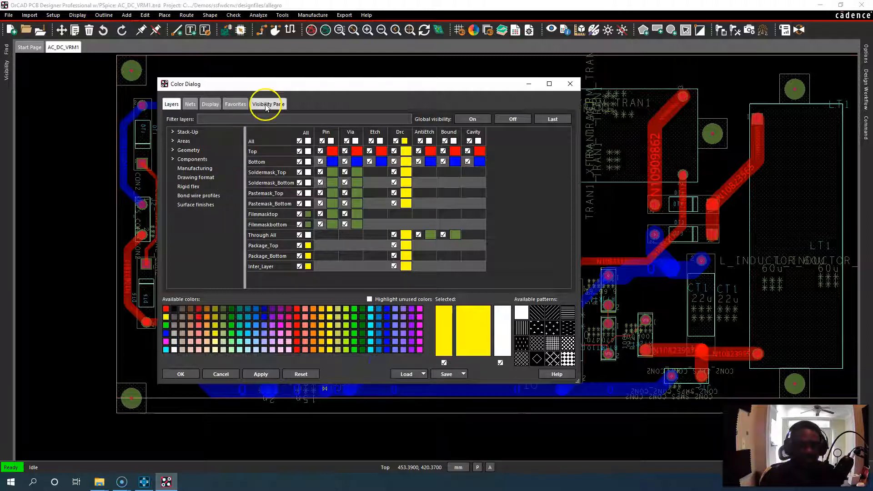
Review the Visibility Pane colour settings and adjust the global layer transparency
click(210, 103)
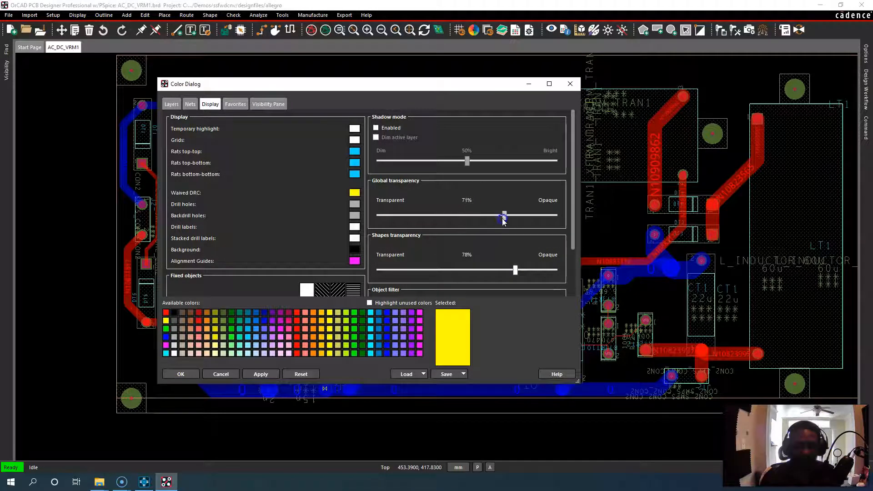
click(171, 104)
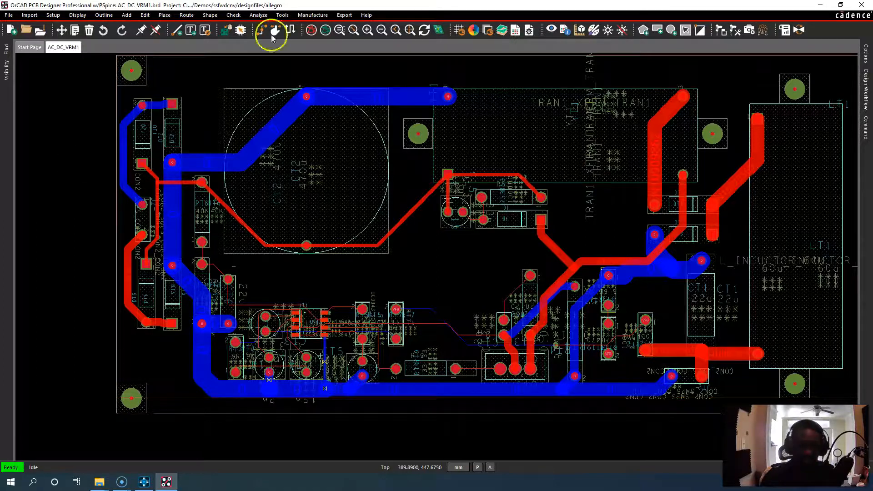
Start the Color/Board Parameters export, ticking then clearing the Color Layer parameter group
click(345, 15)
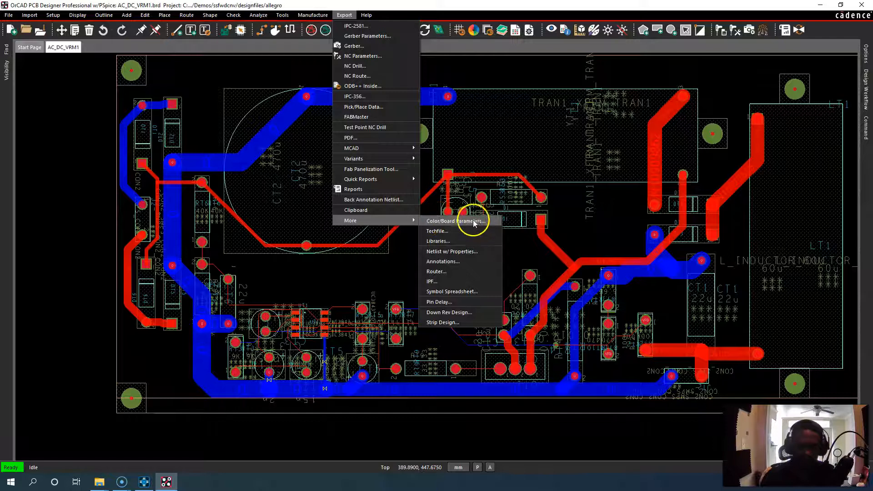
click(456, 221)
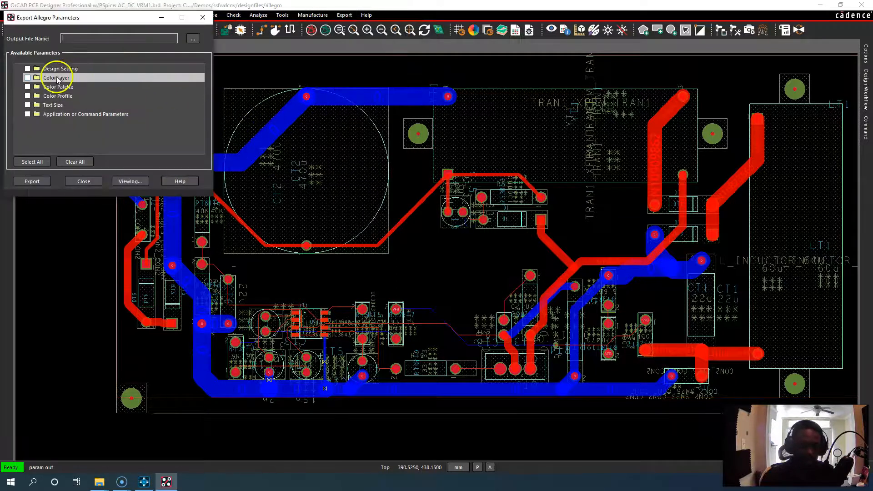
click(27, 77)
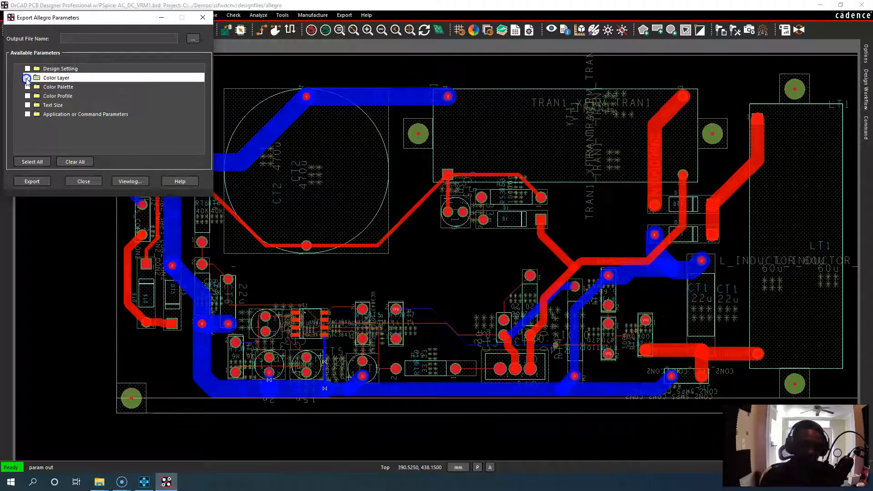
click(27, 77)
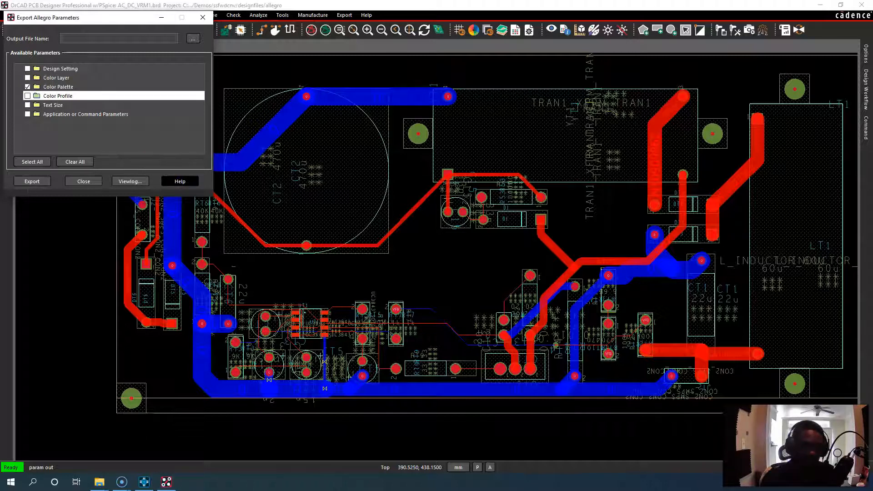
mouse_move(353, 167)
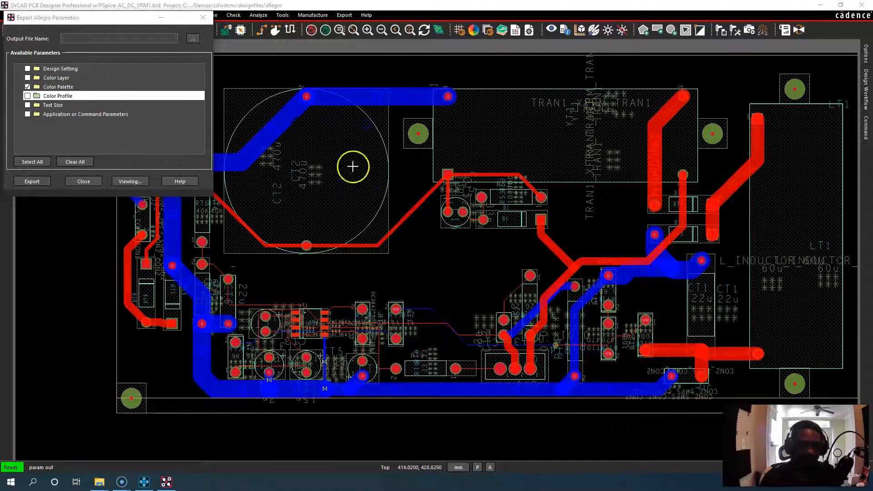
mouse_move(334, 277)
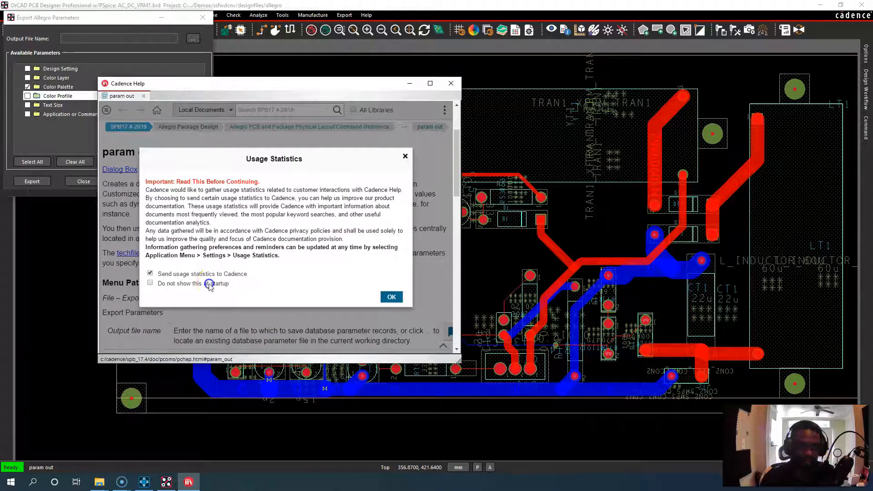
Dismiss the usage statistics notice and select all parameter groups for export
click(391, 297)
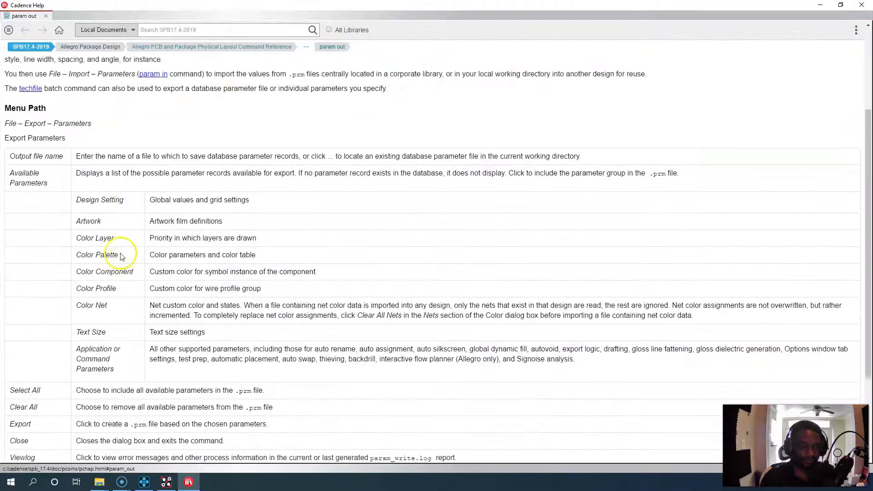
scroll(down, 3)
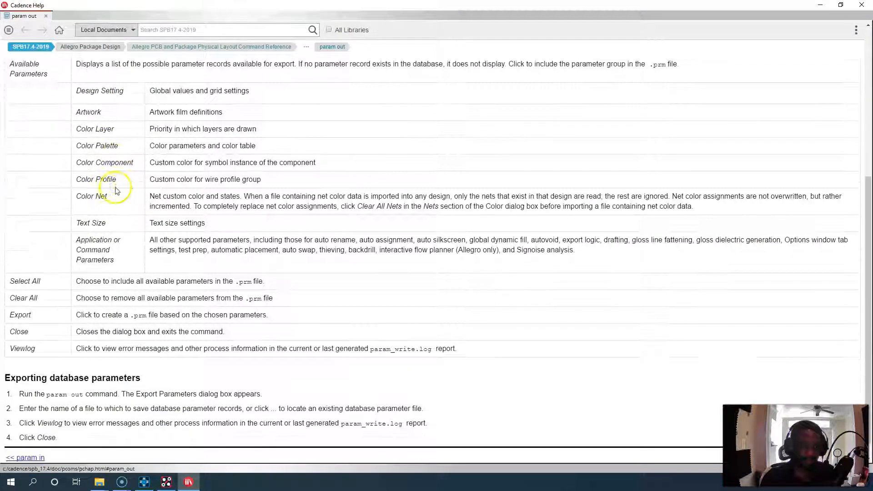
scroll(down, 3)
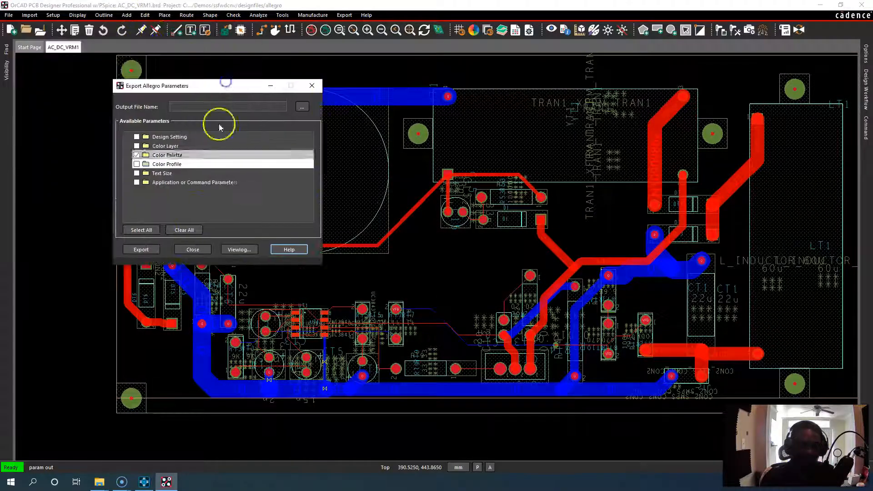
click(137, 146)
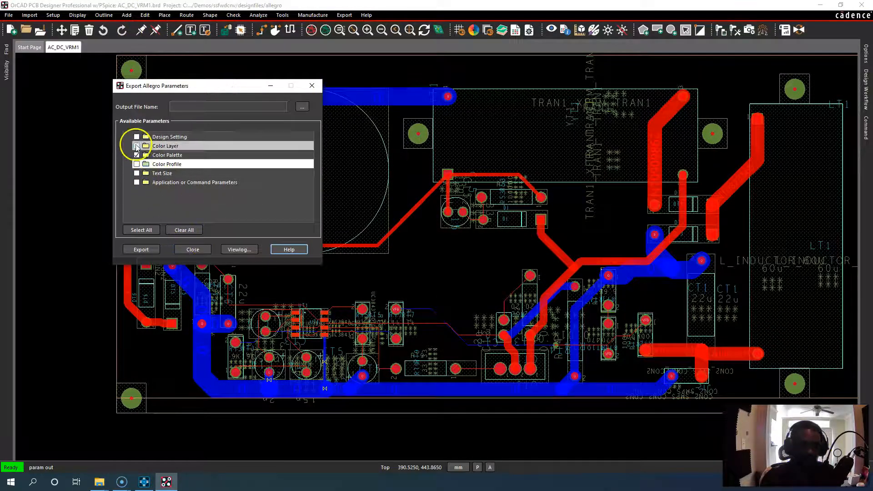
click(140, 229)
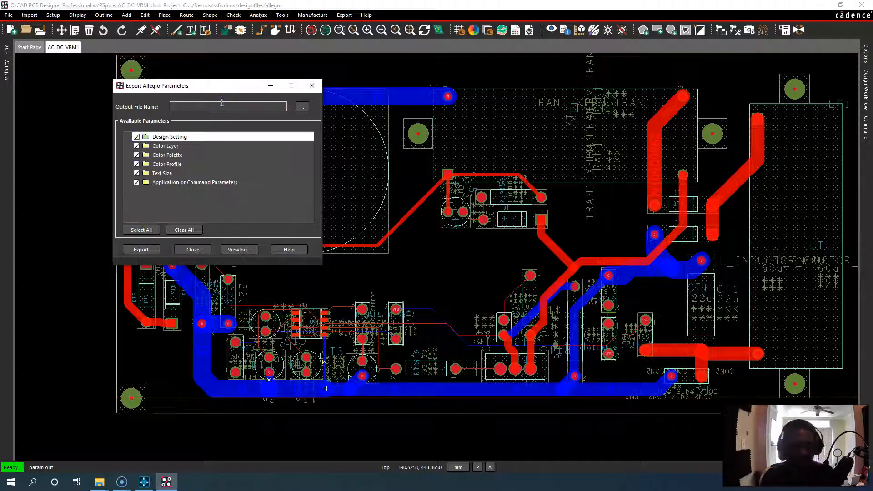
Export the parameters to colors_all, then view and close the export log
text(colors)
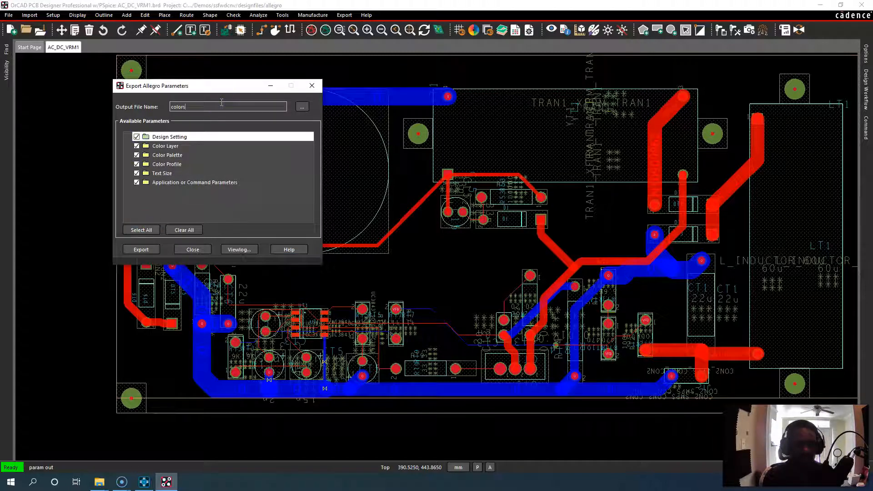
text(_all)
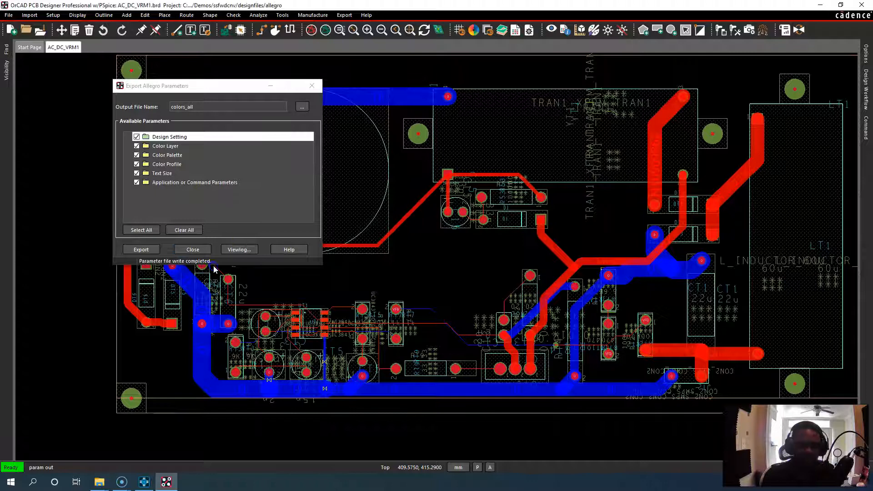
click(238, 248)
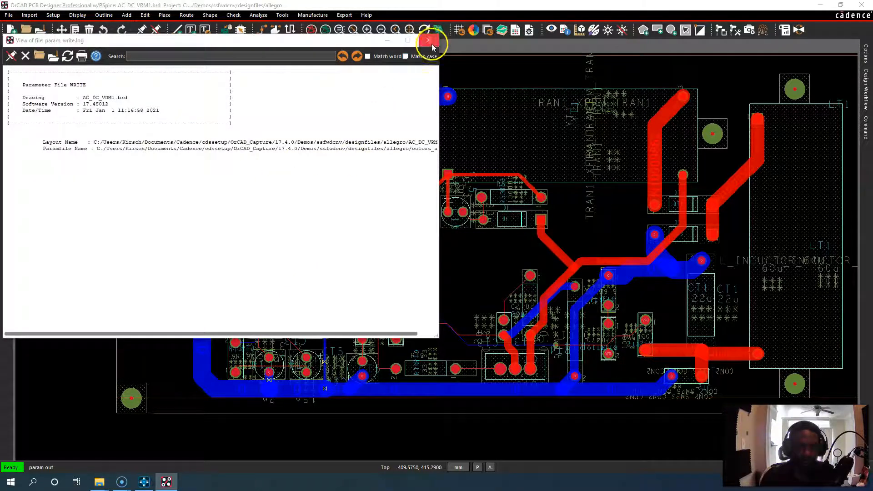
mouse_move(441, 280)
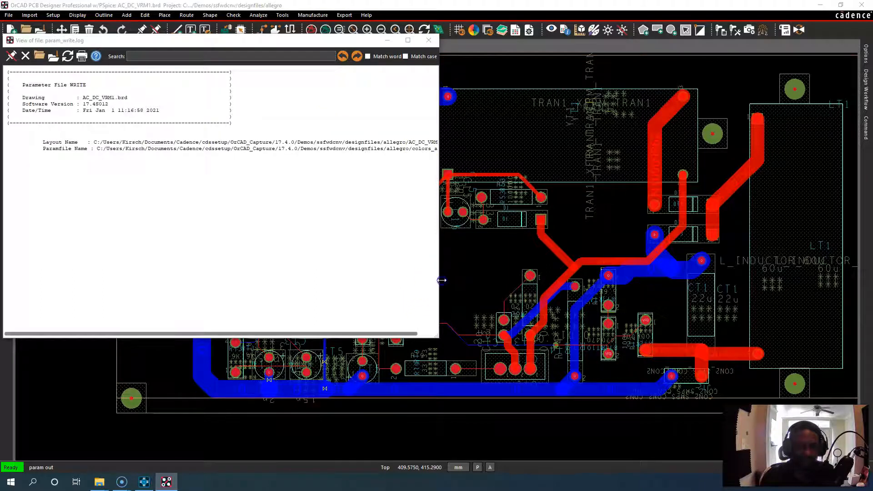
click(428, 40)
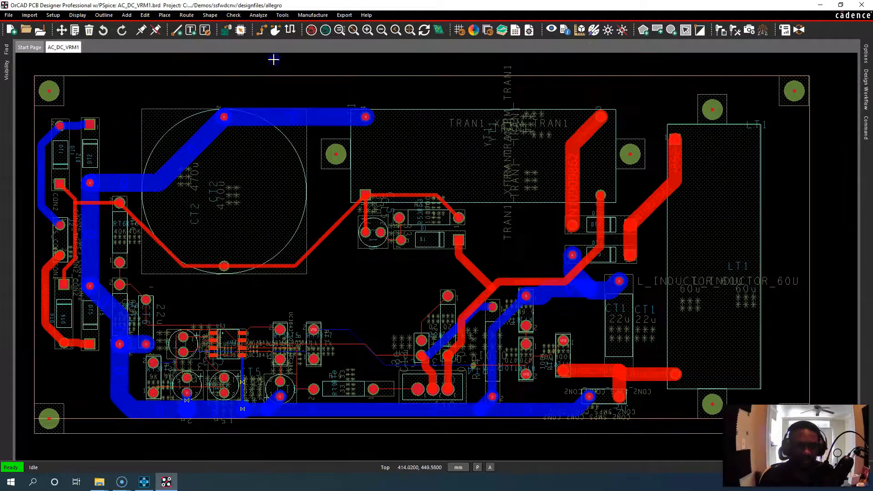
Save the current colour view through Display > View as file view1.color
click(77, 15)
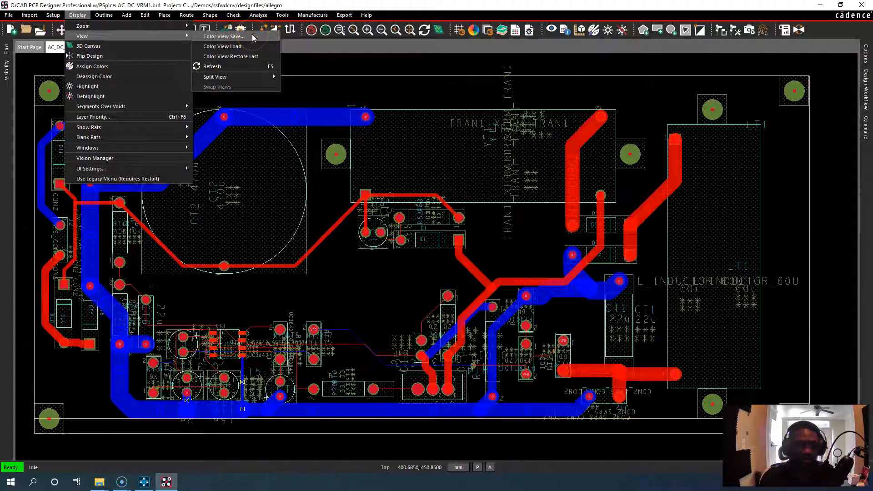
click(223, 36)
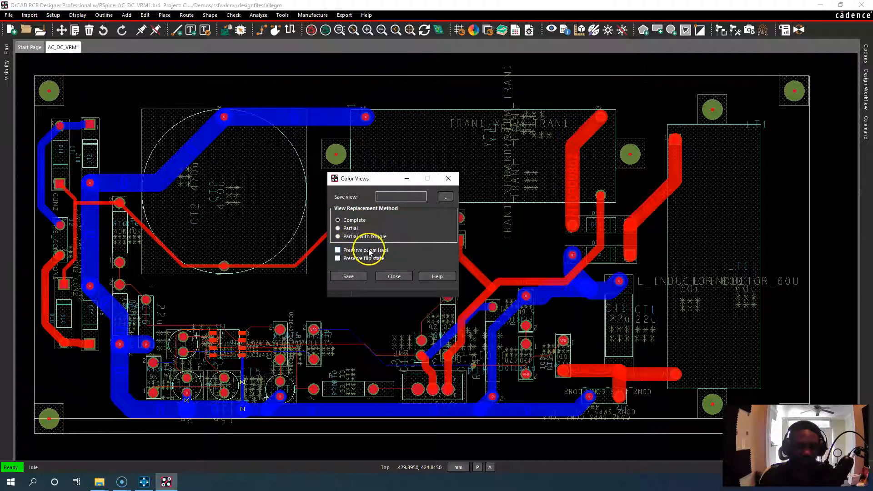
mouse_move(555, 164)
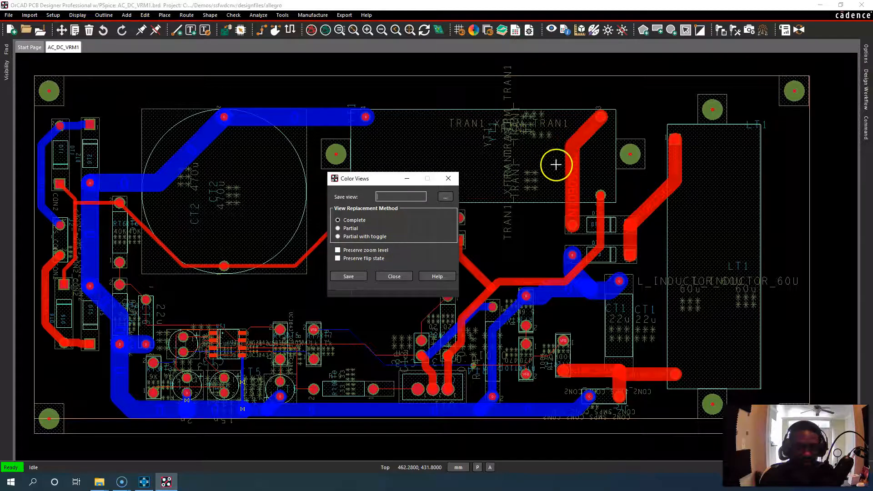
mouse_move(515, 129)
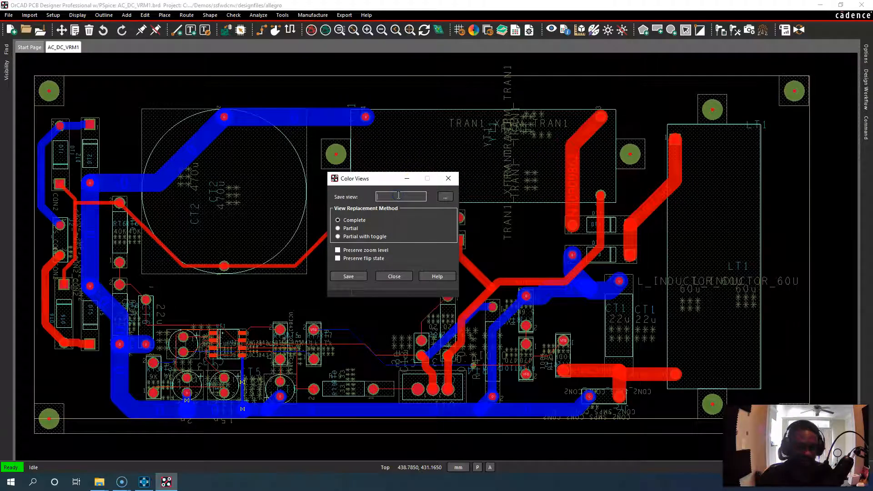
text(view1)
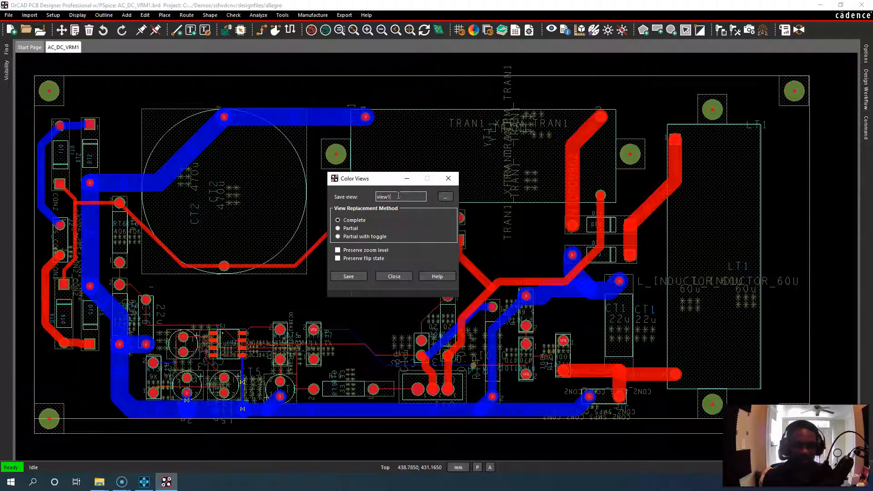
click(445, 196)
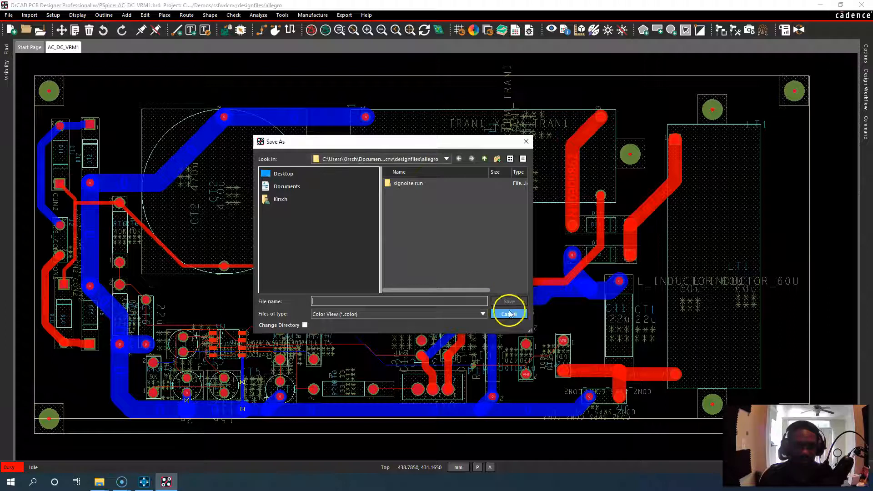
click(508, 314)
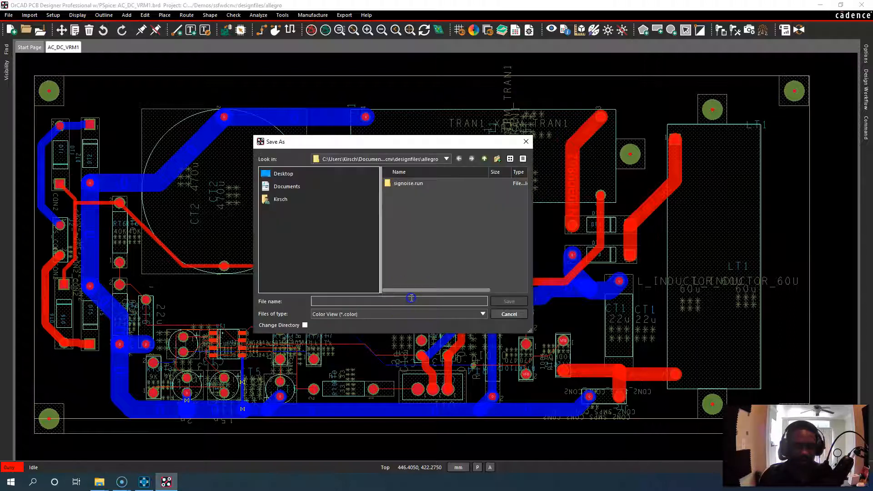
text(view1)
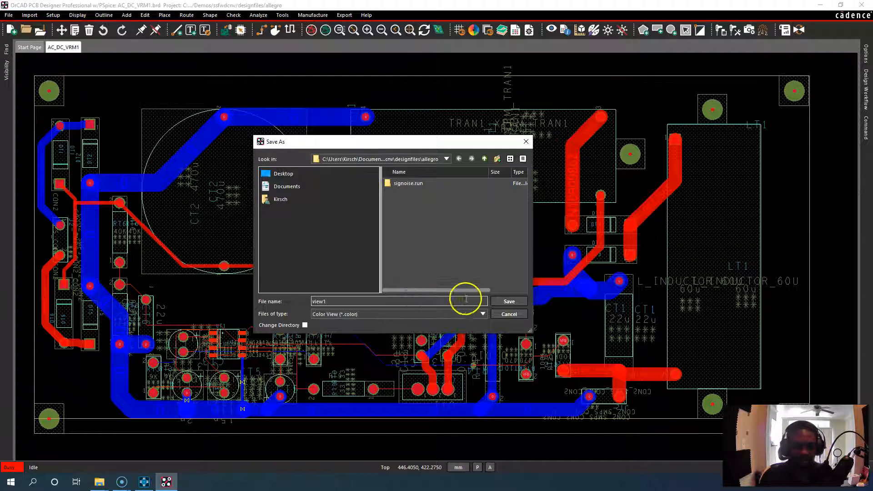
click(508, 301)
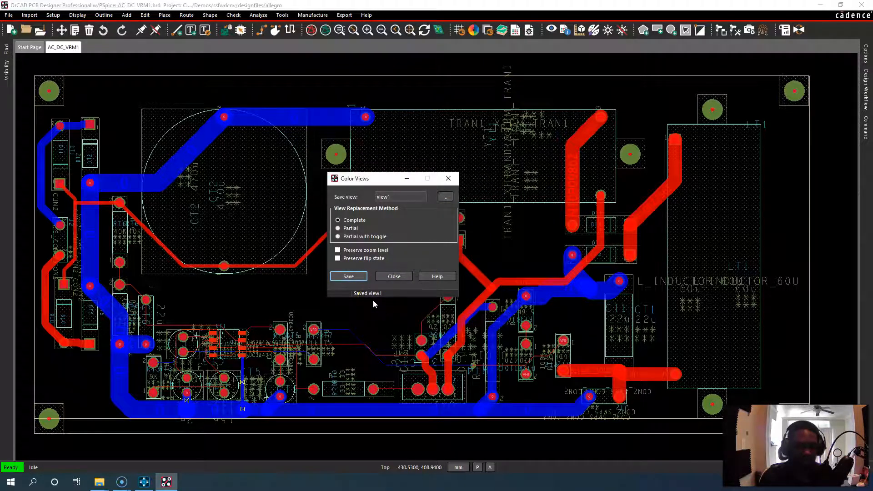
mouse_move(393, 275)
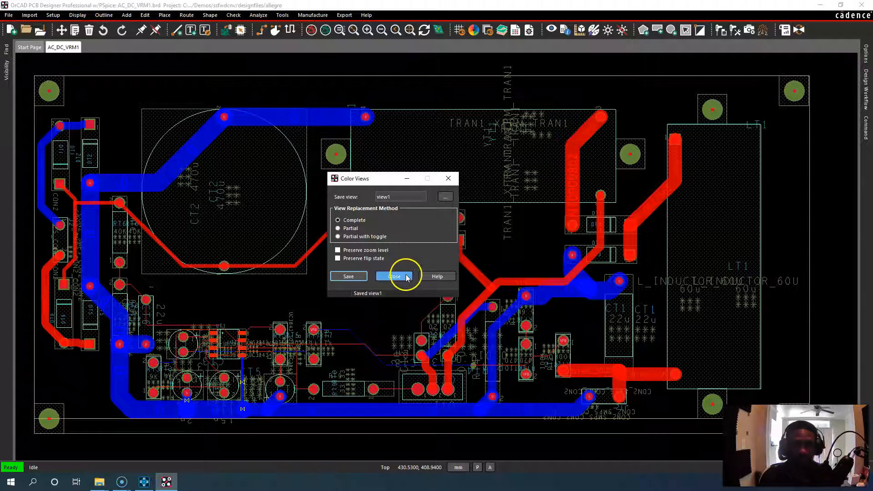
click(392, 276)
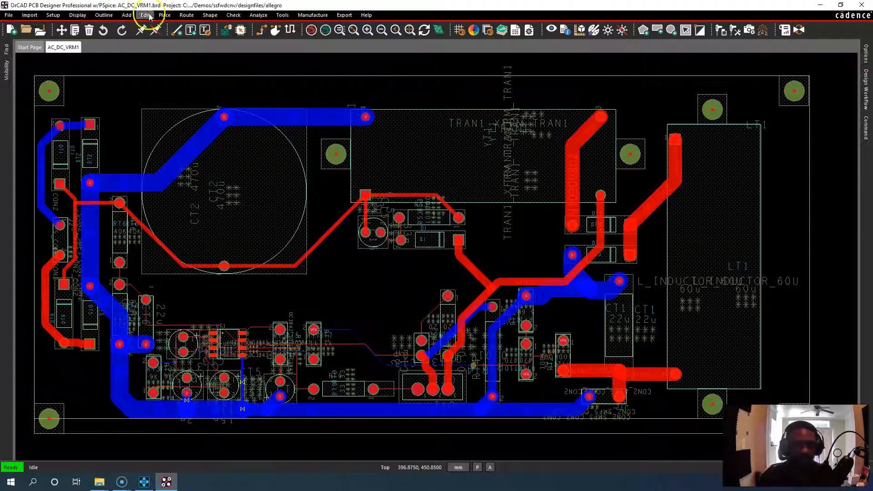
Browse the Manufacture and Setup menus and open the layer colour settings
click(282, 15)
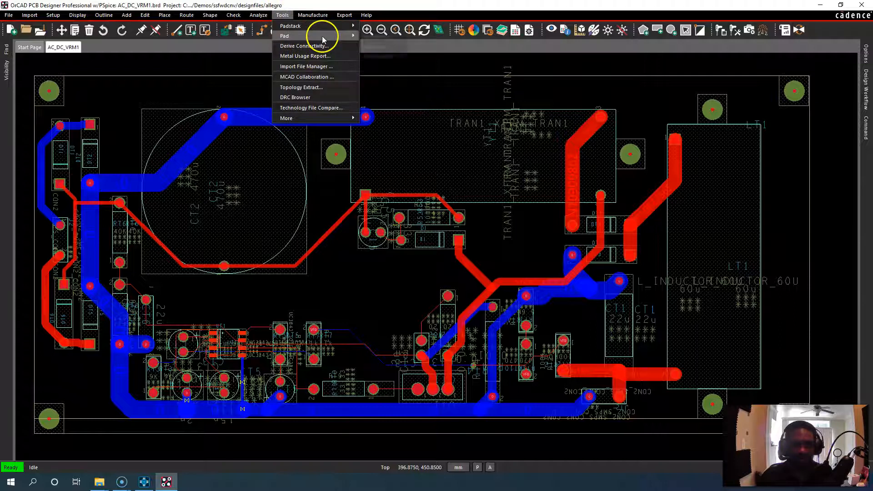
click(313, 15)
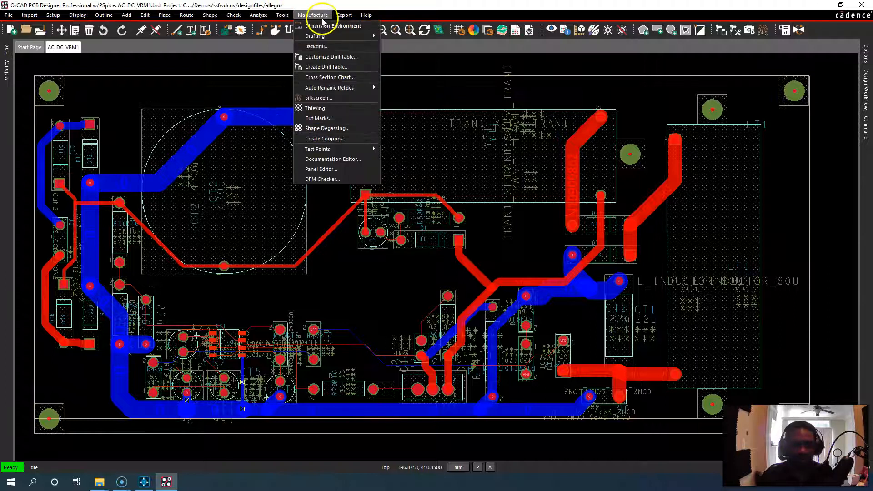
click(53, 15)
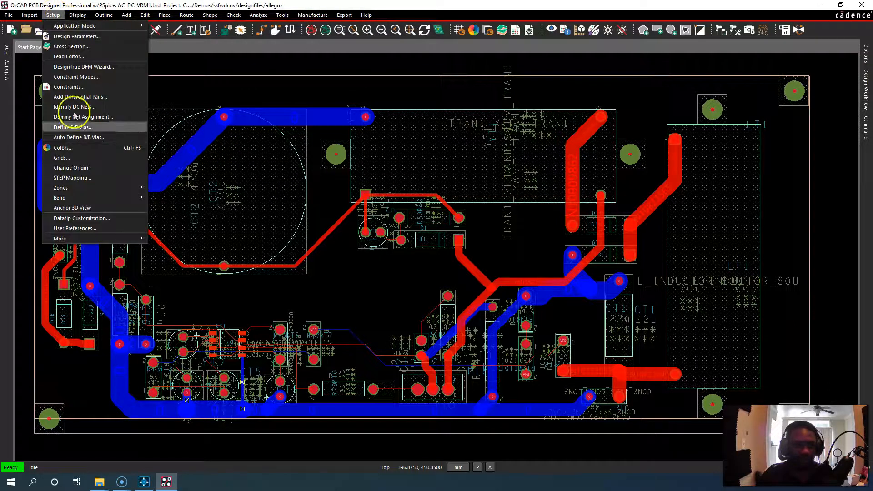
click(63, 148)
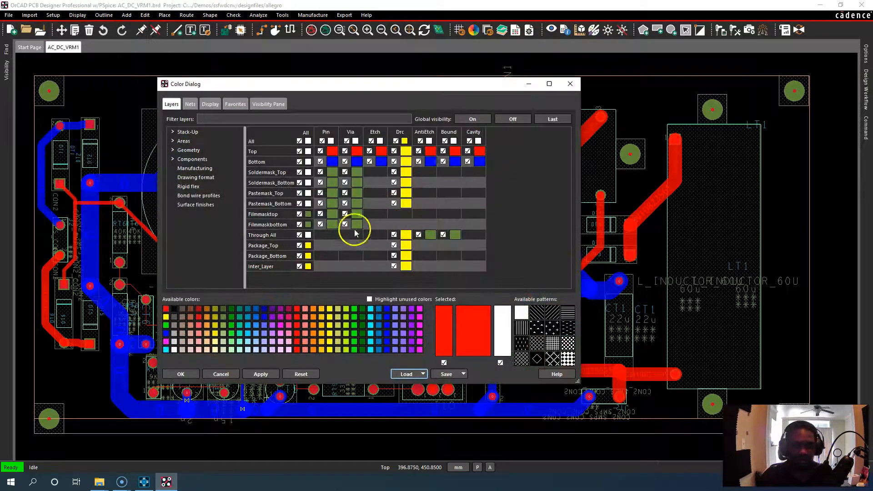
Check the colour Load options, close the Color dialog, and overwrite AC_DC_VRM1.brd
click(422, 373)
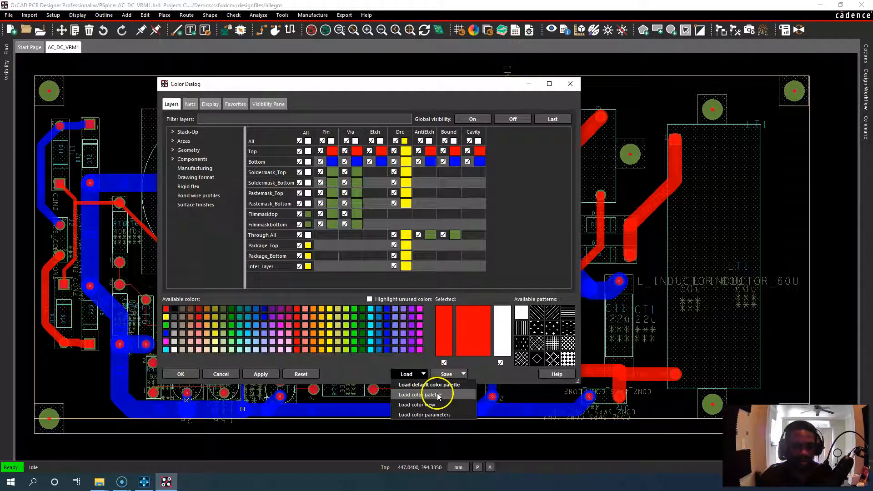
mouse_move(429, 384)
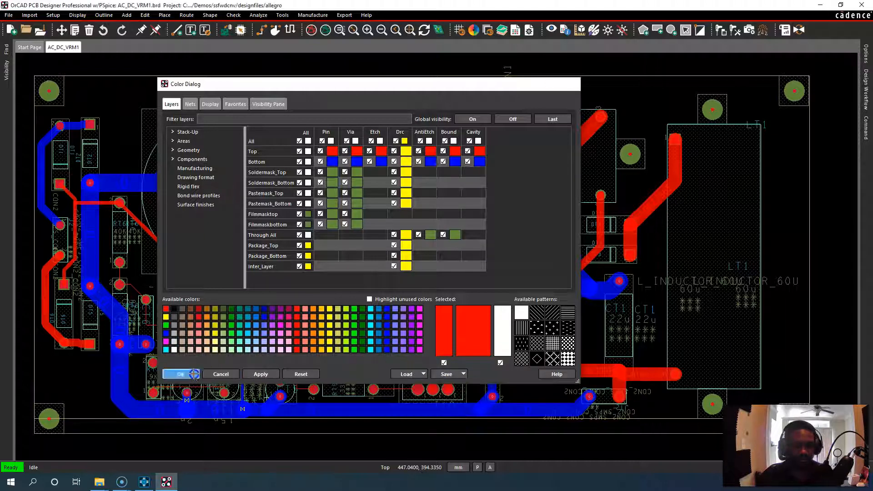
click(177, 373)
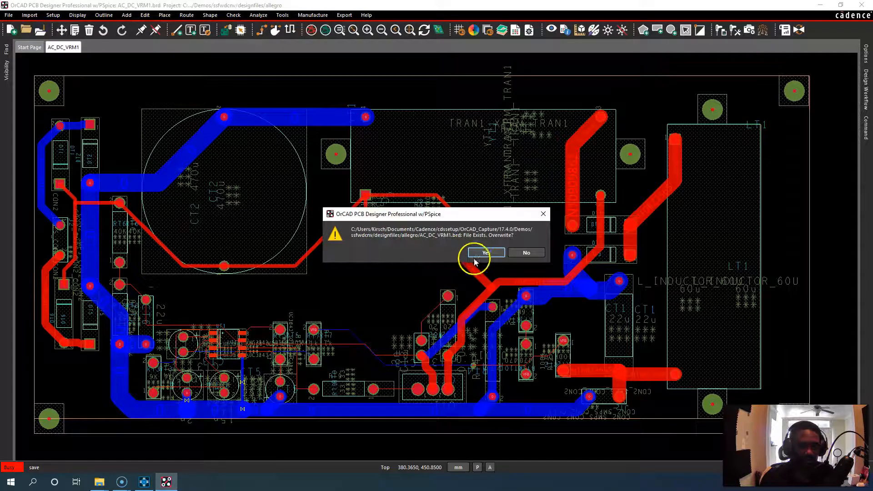
click(484, 252)
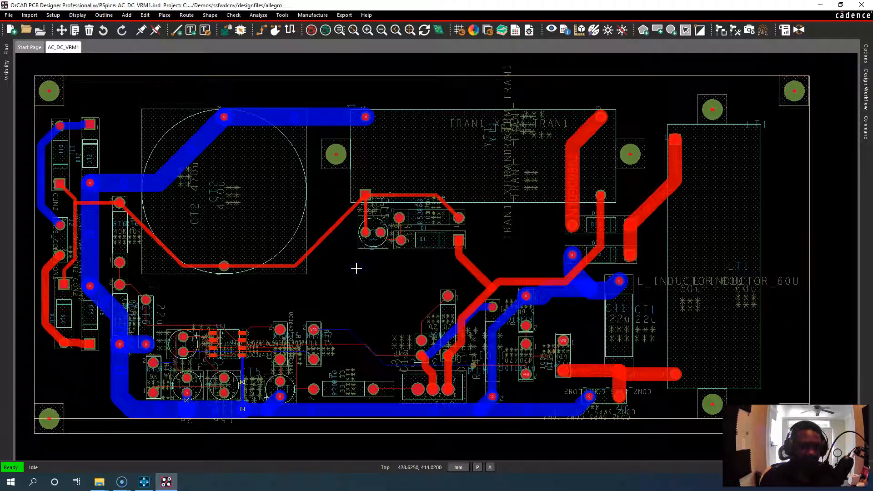